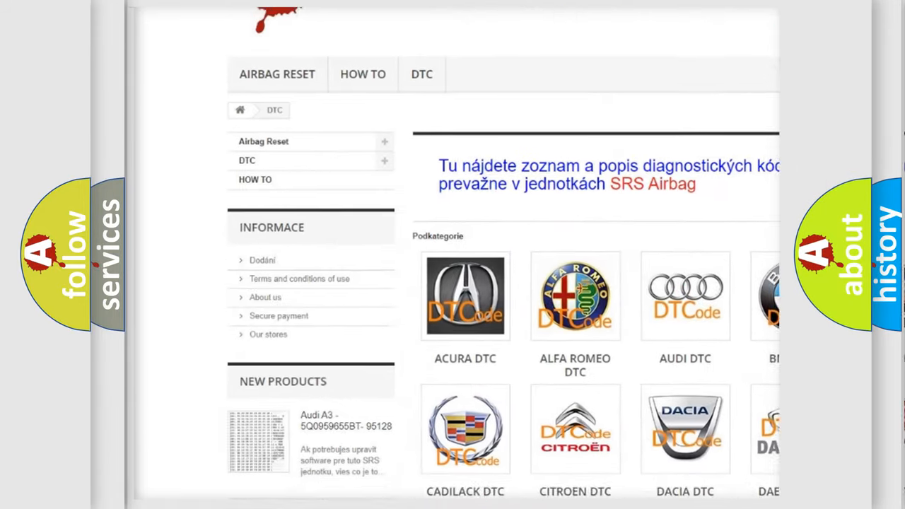
# Navigate to the Audi DTC subcategory page listing codes such as _00003 and B100001
pyautogui.scroll(-3)
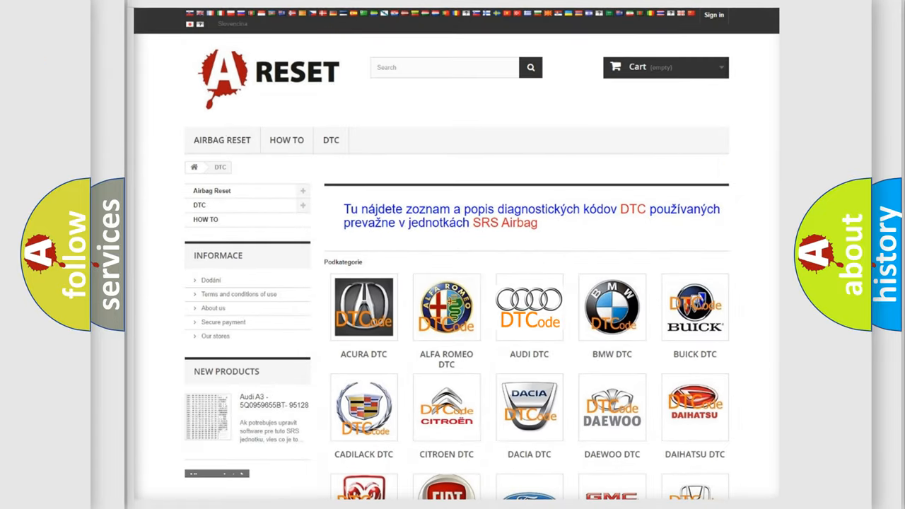
pyautogui.click(529, 307)
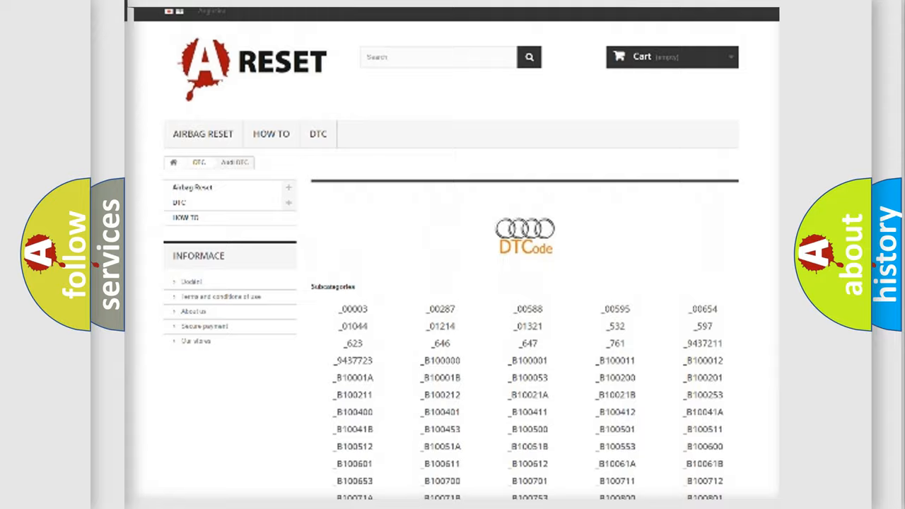